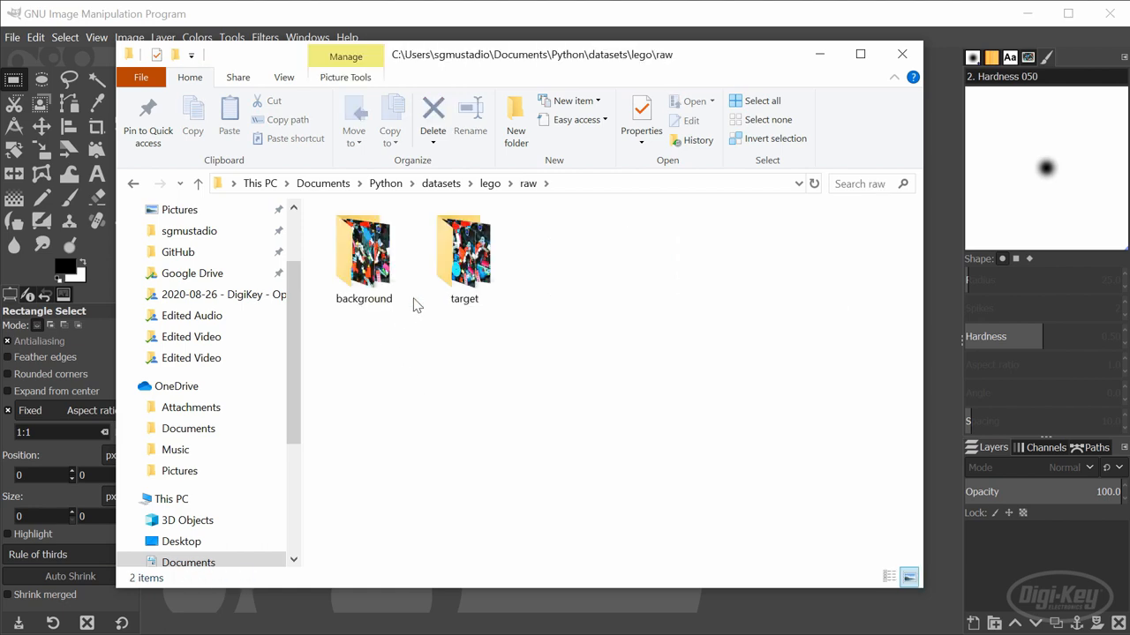
Open IMG1.bmp from the raw target folder with GNU Image Manipulation Program
double_click(463, 247)
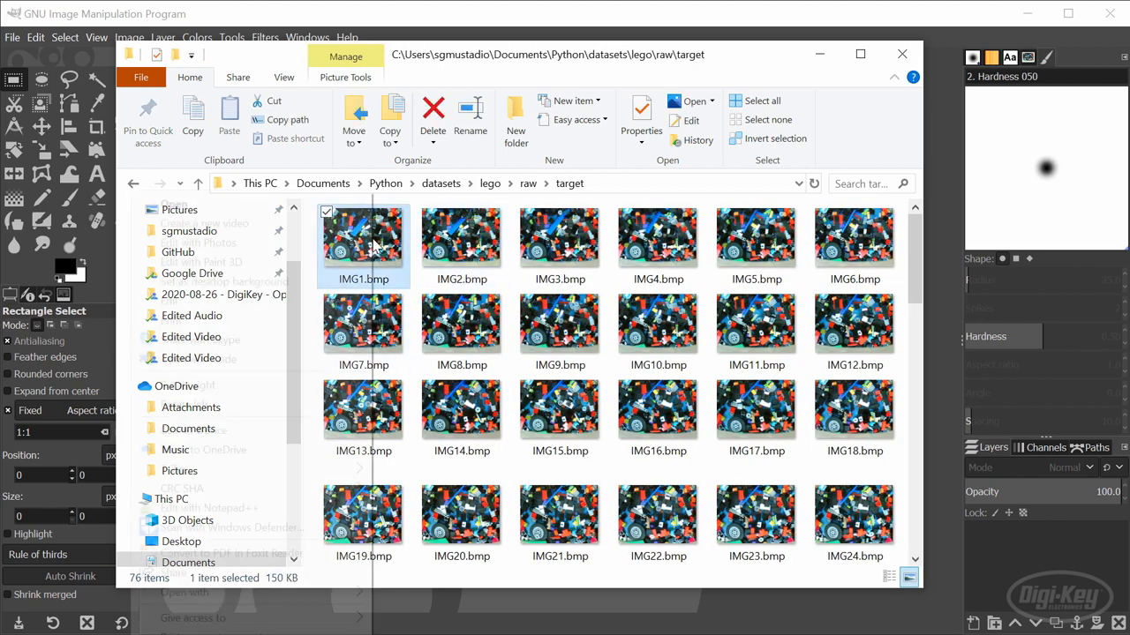
right_click(363, 245)
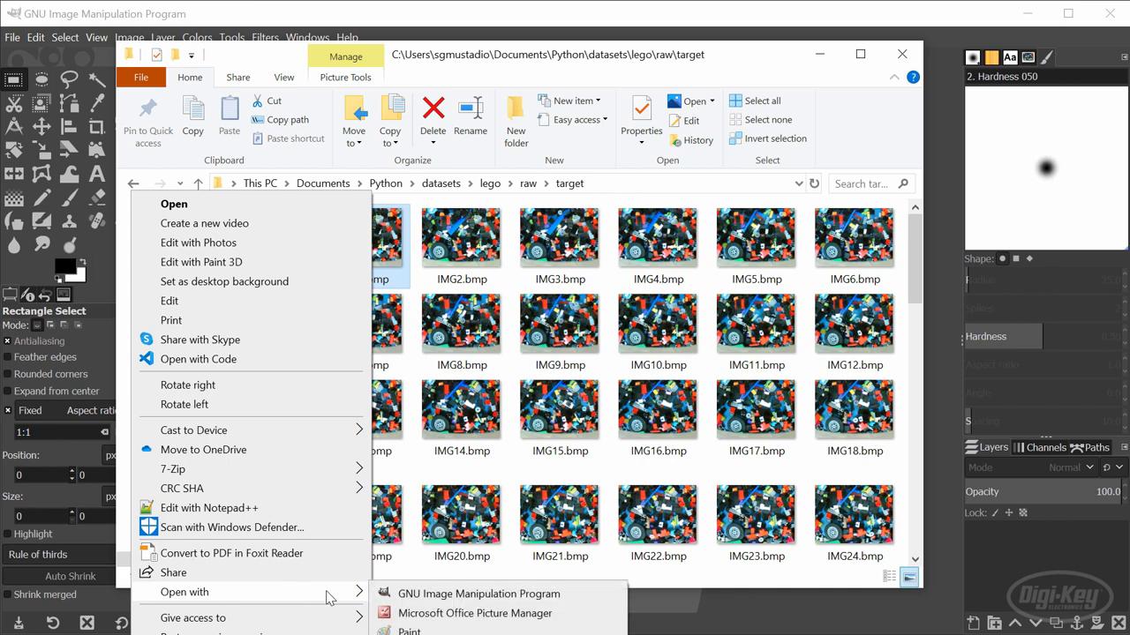
click(487, 594)
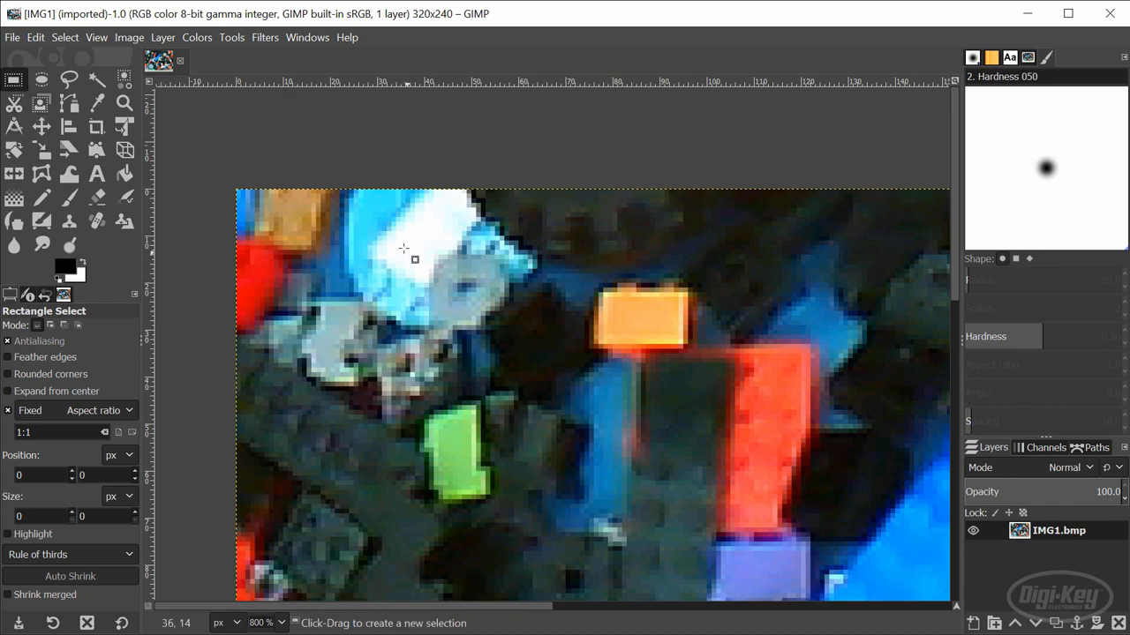
Select a 32×32 square around the pale grey Lego piece and crop to it
drag(394, 236, 530, 344)
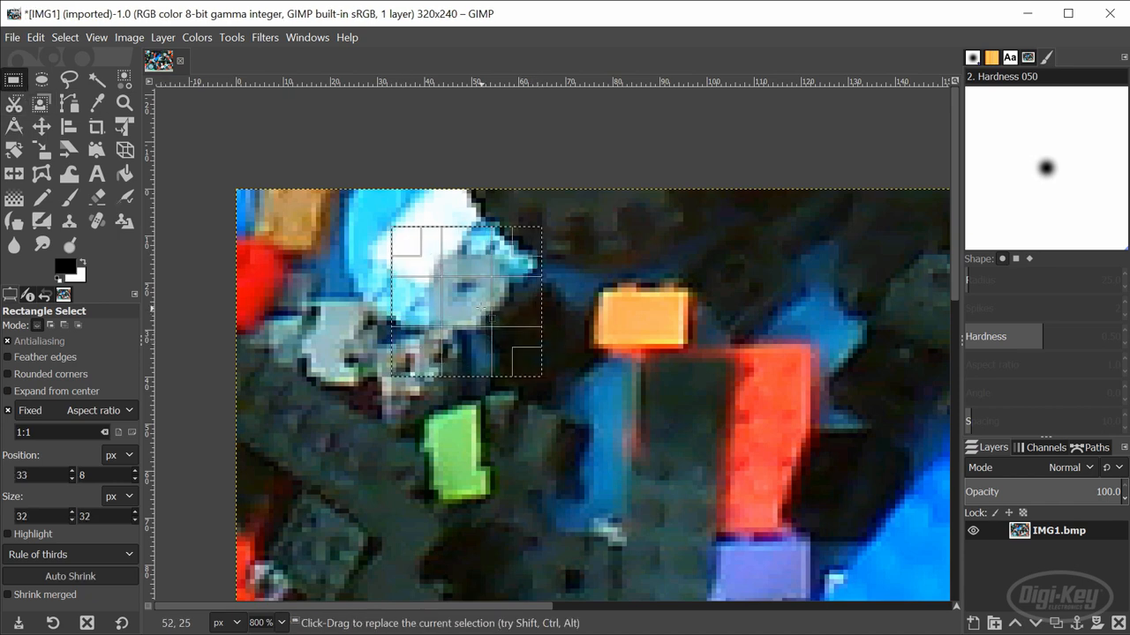
click(129, 37)
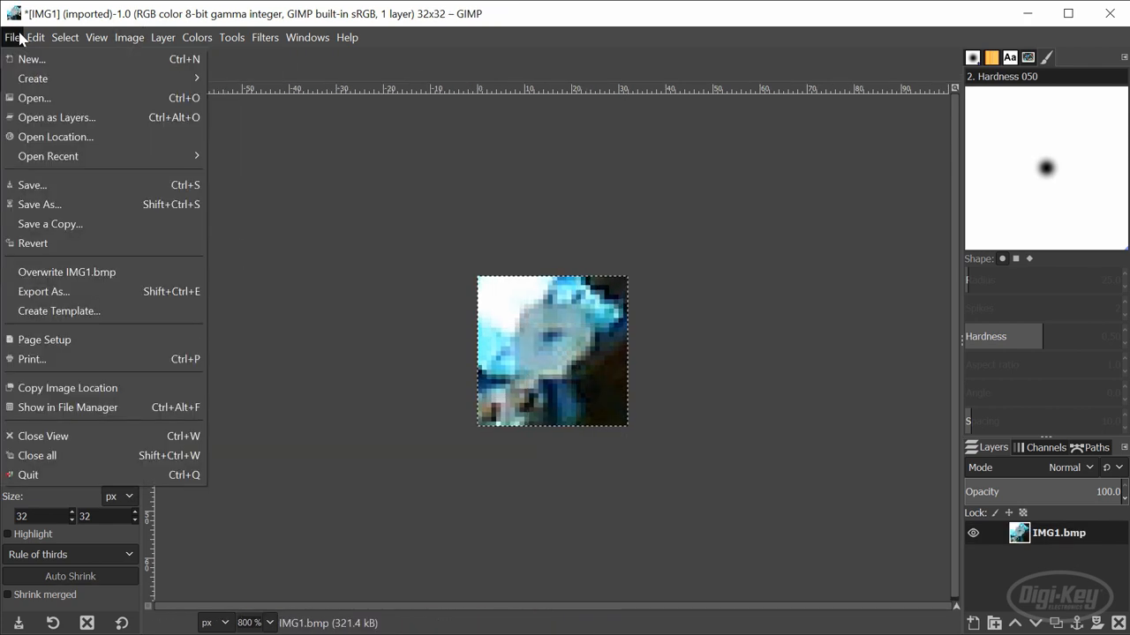
Export the crop over bmp_32px/target/target_001.bmp, confirming replace and BMP options
click(43, 291)
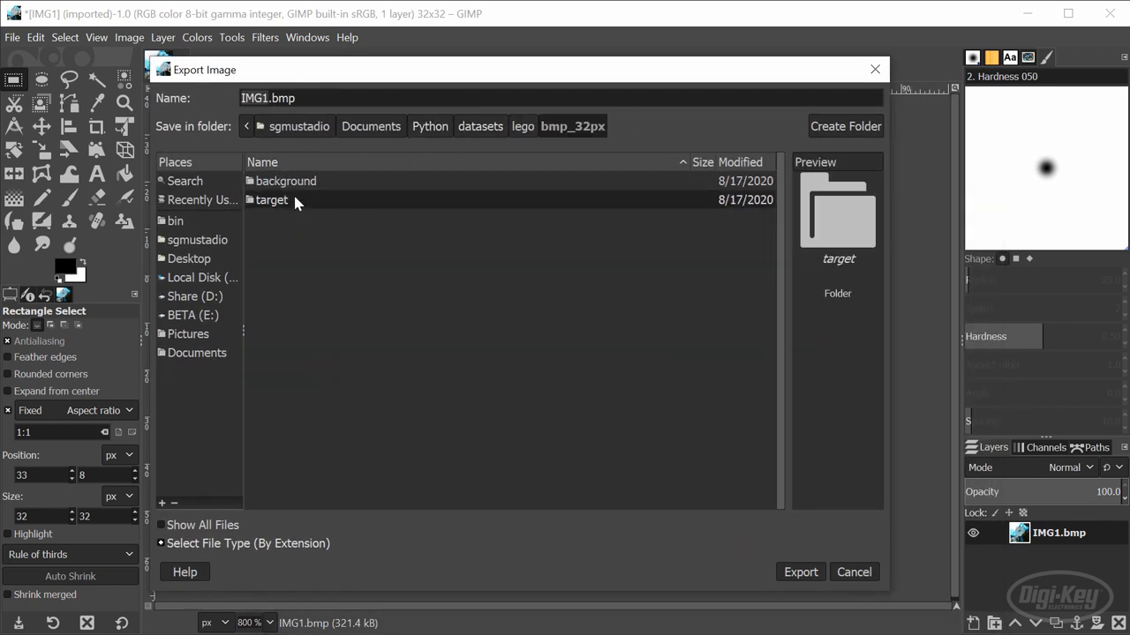
double_click(271, 199)
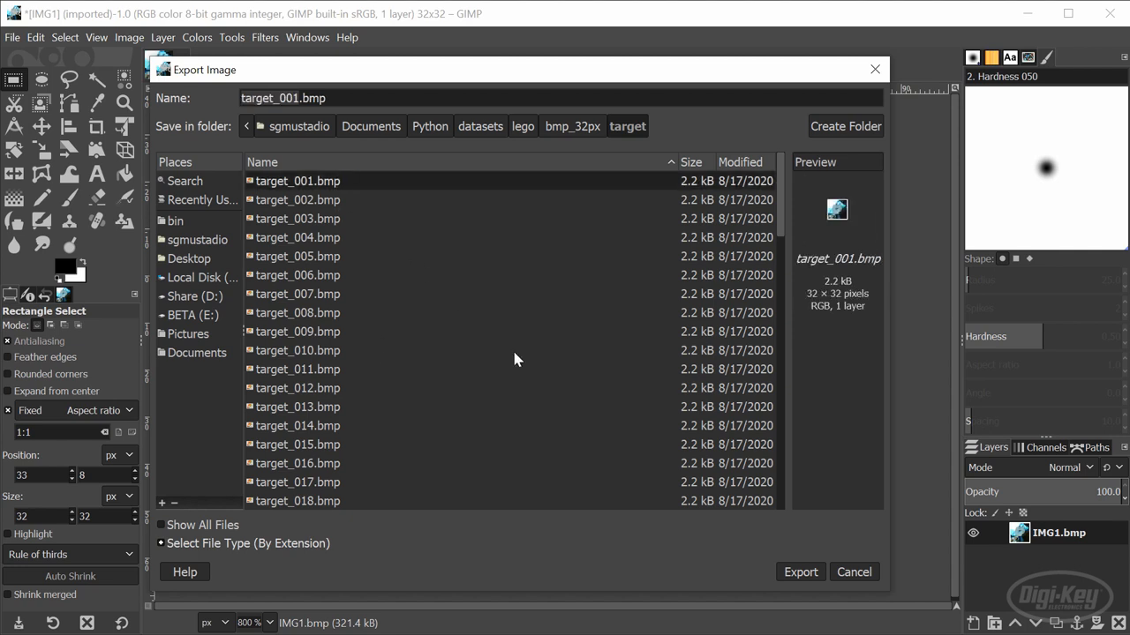
click(800, 572)
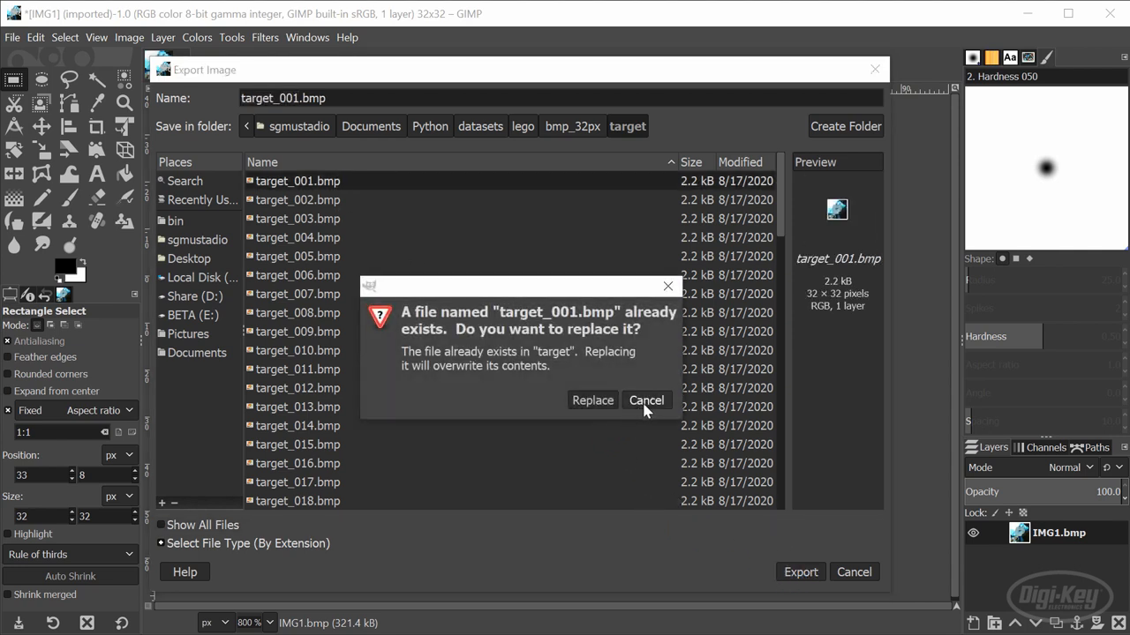
click(592, 400)
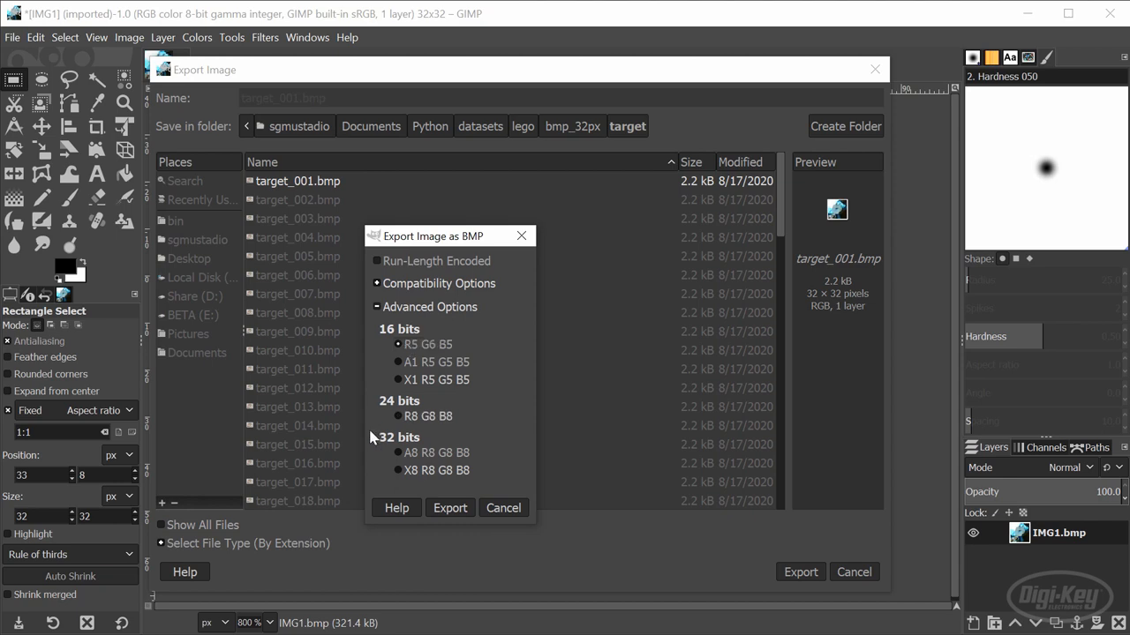
click(449, 508)
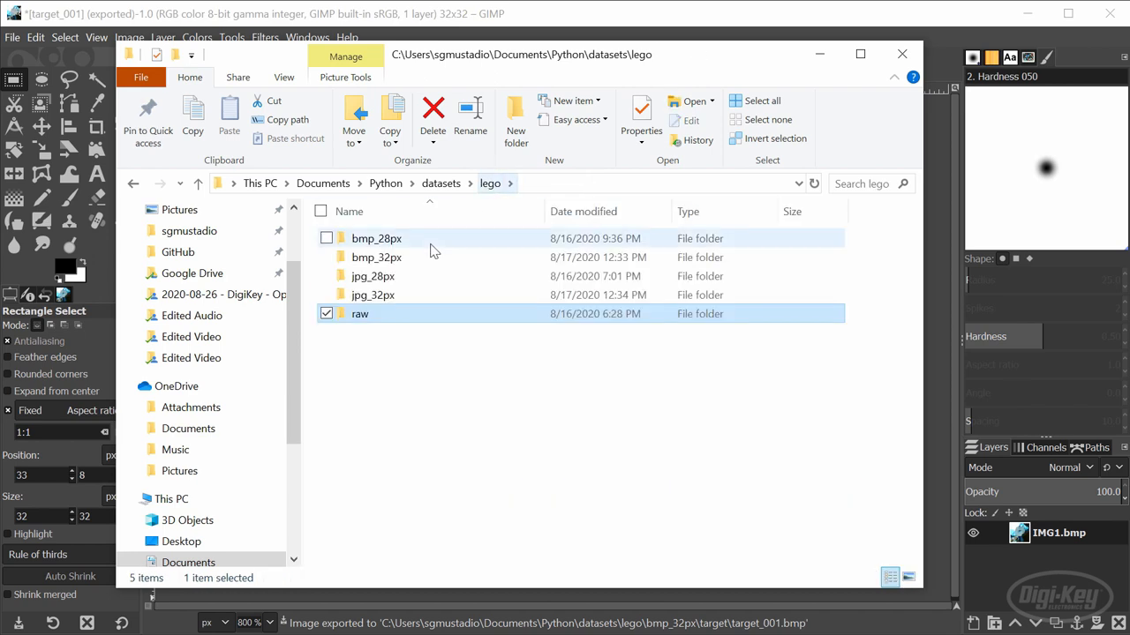
Open the bmp_32px folder in the lego datasets directory
double_click(376, 257)
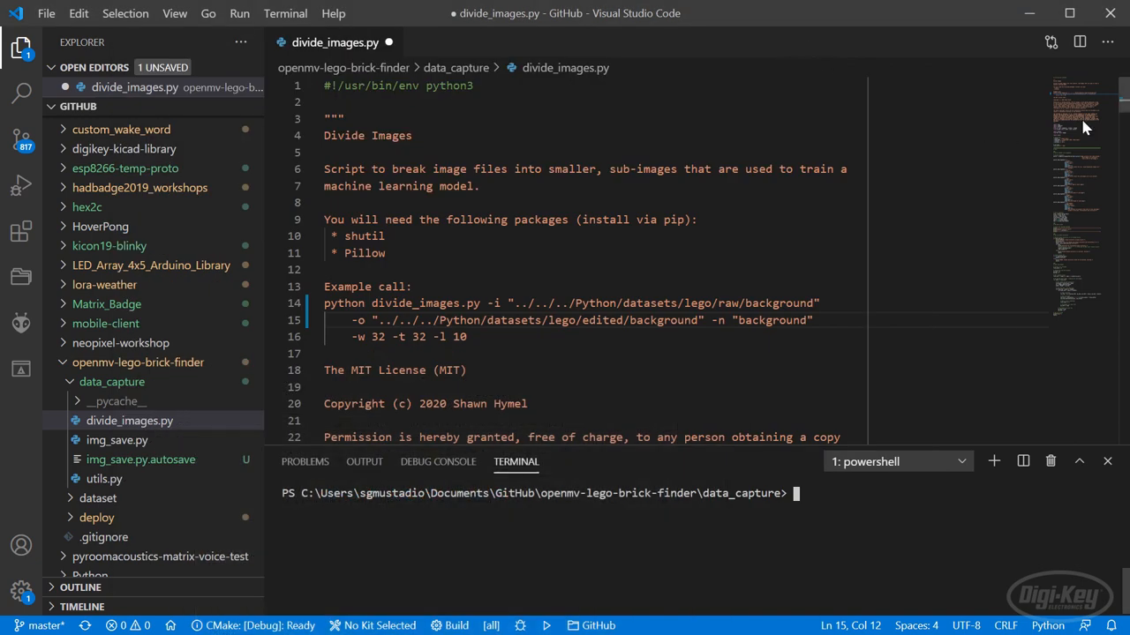
Scroll through divide_images.py and run it to produce 609 background tiles
scroll(down, 3)
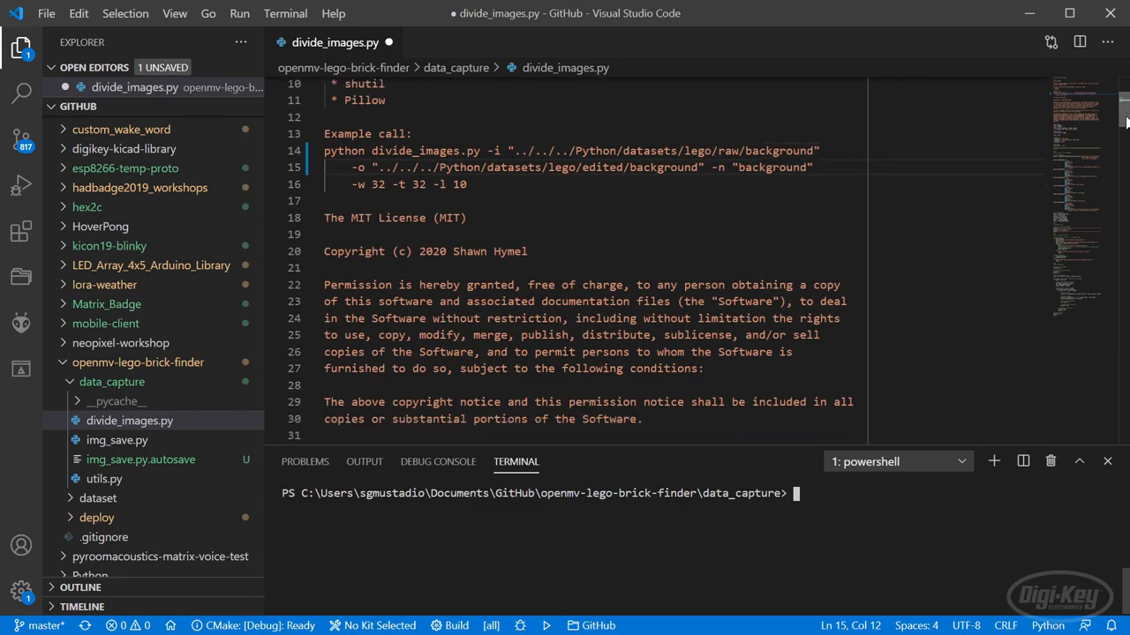
scroll(down, 3)
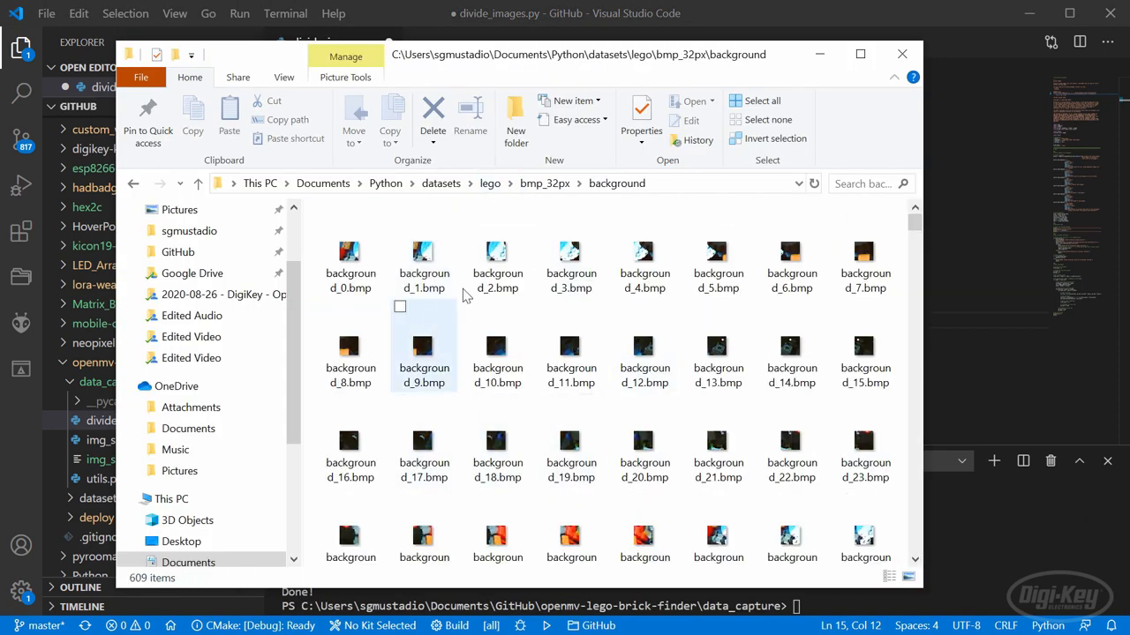
scroll(down, 3)
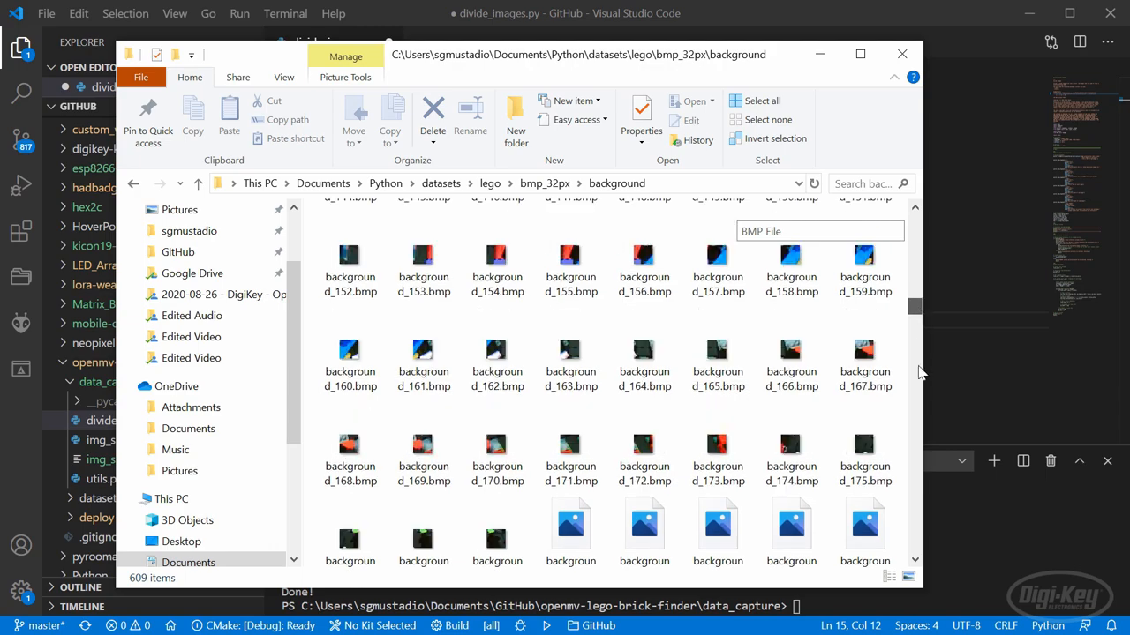